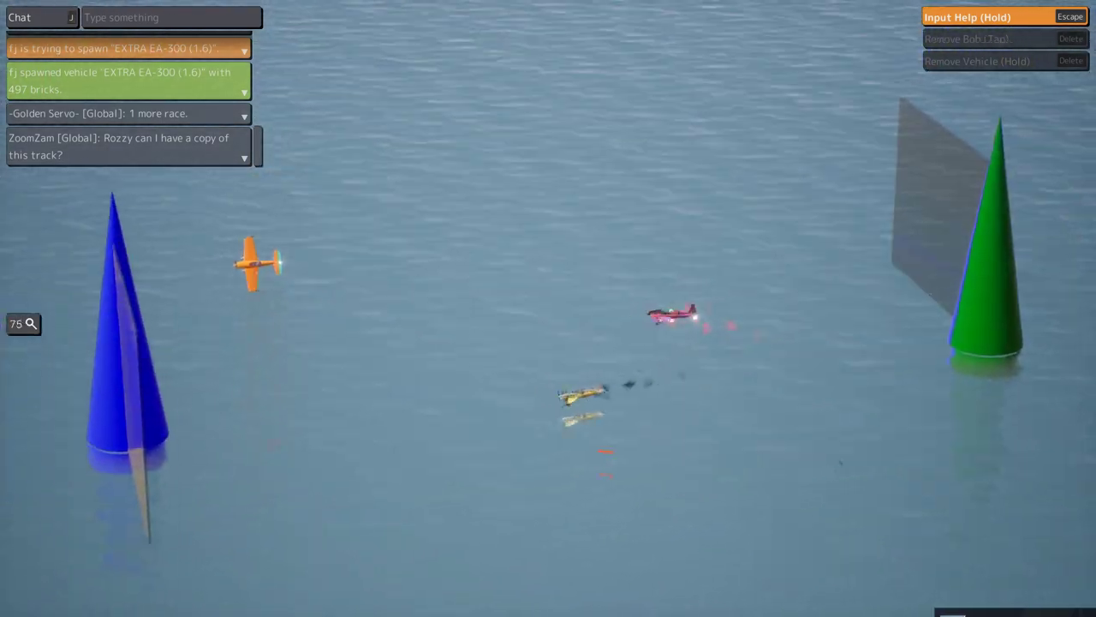
- Take a Steam screenshot of the planes racing between the blue and green pylons
{"action": "key", "text": "F12"}
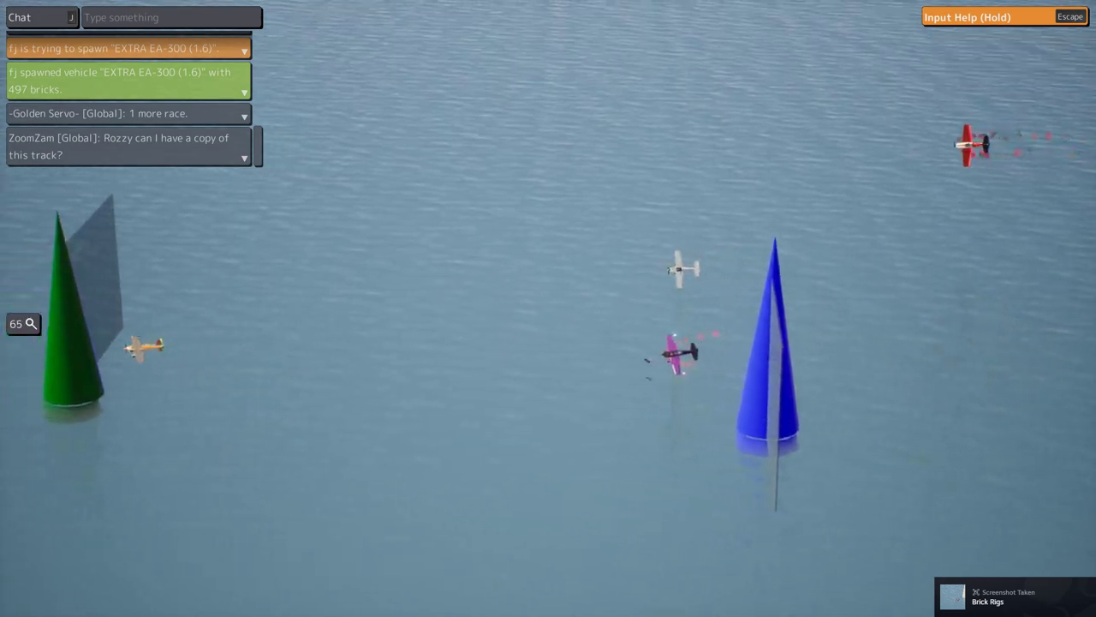